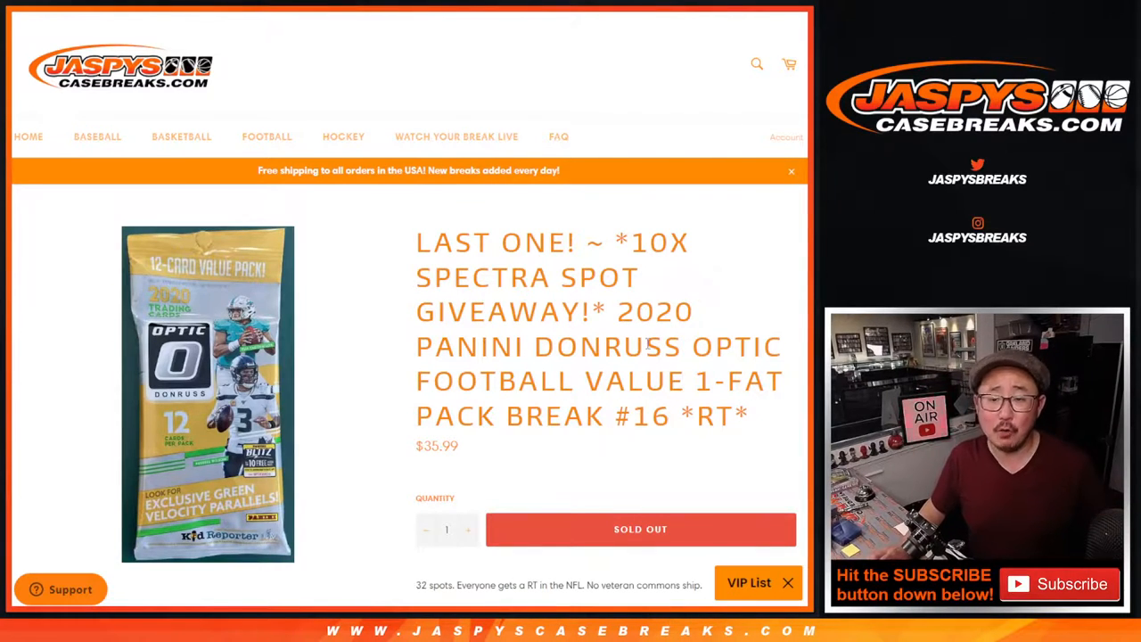
# Leave the sold-out Optic football break listing for RANDOM.ORG's dice roller set to two dice.
pyautogui.moveTo(615, 295); pyautogui.dragTo(758, 424)
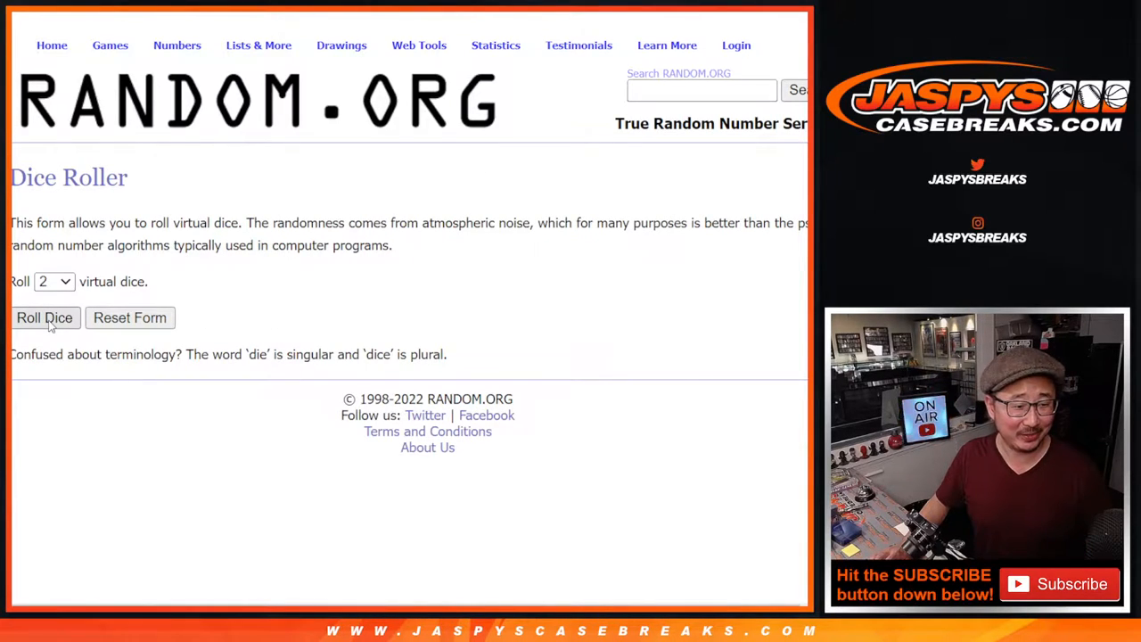
# Roll the dice, then randomize the 32 buyer names and shuffle them repeatedly.
pyautogui.click(45, 318)
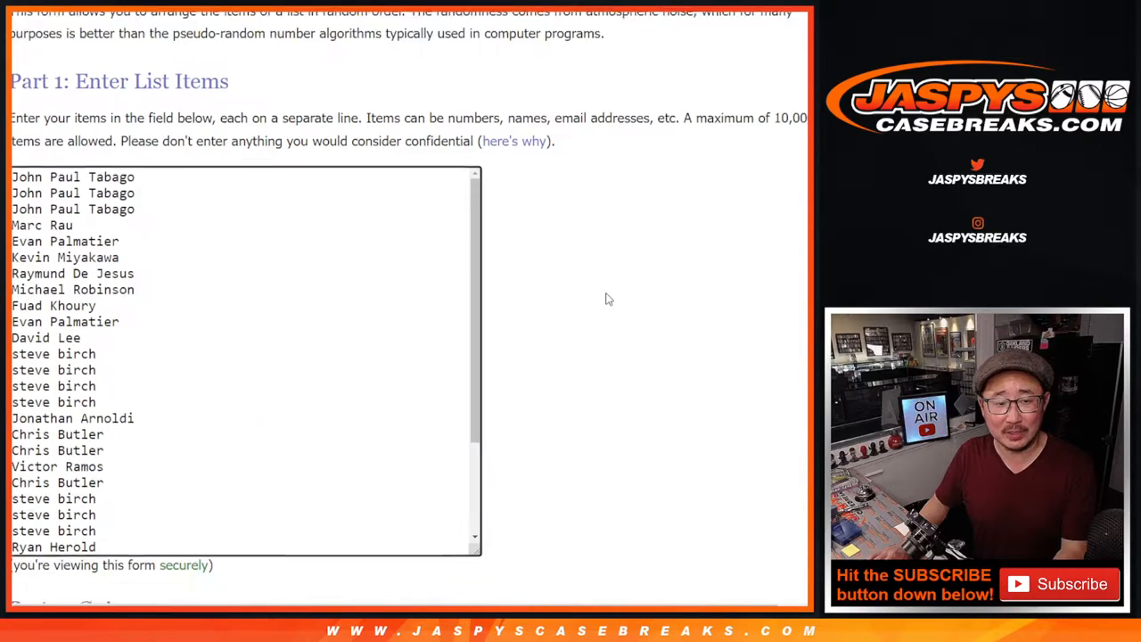
pyautogui.scroll(-3)
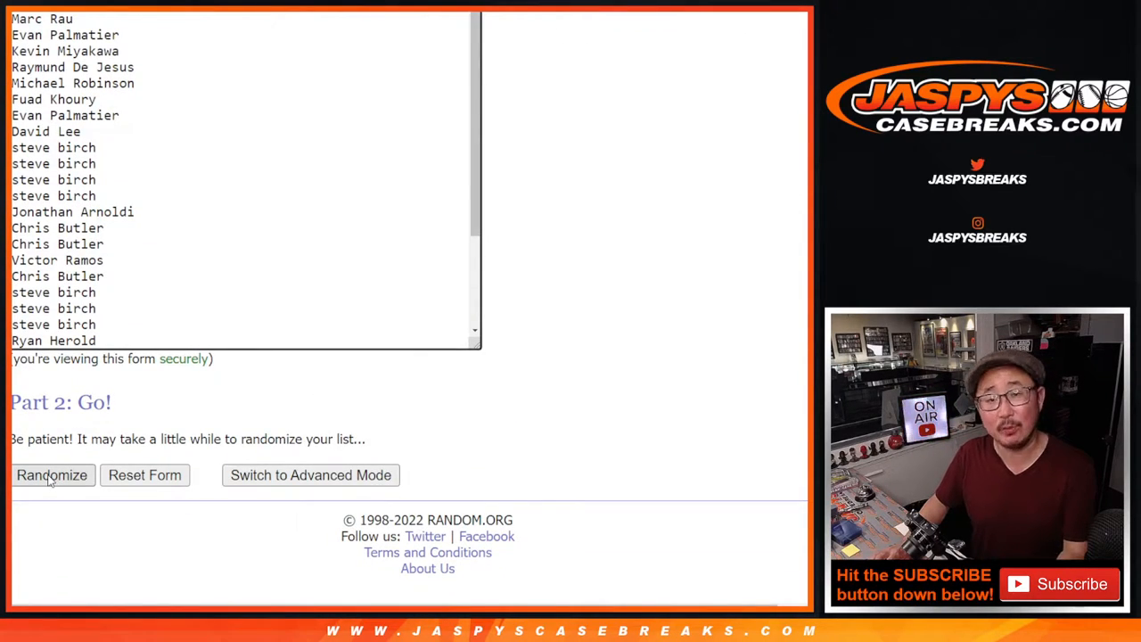
pyautogui.click(52, 475)
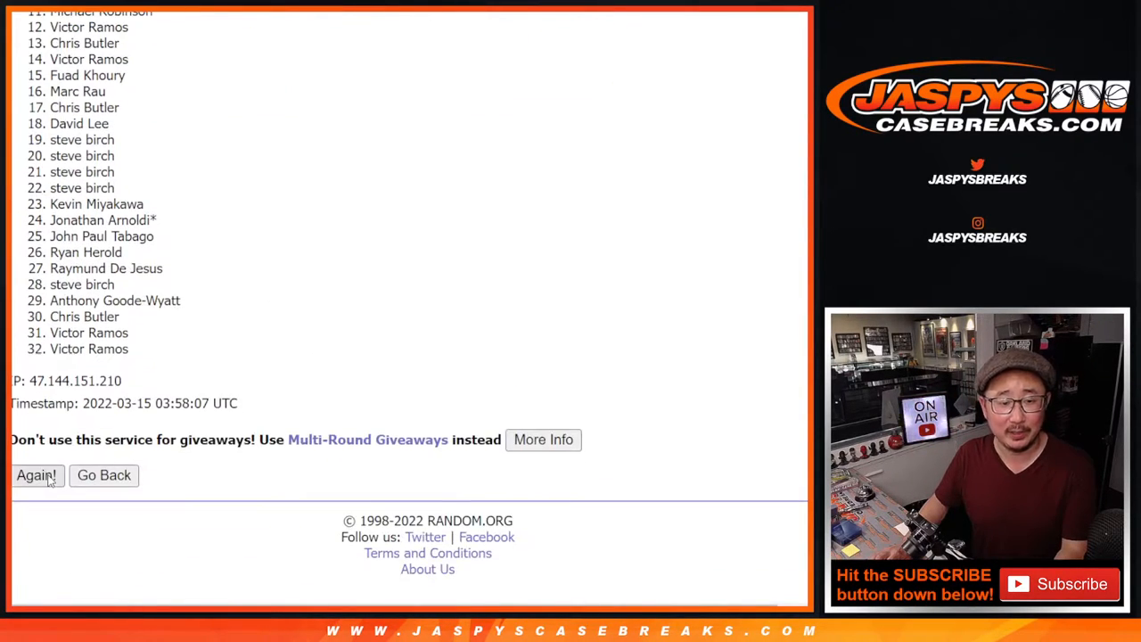
pyautogui.click(37, 474)
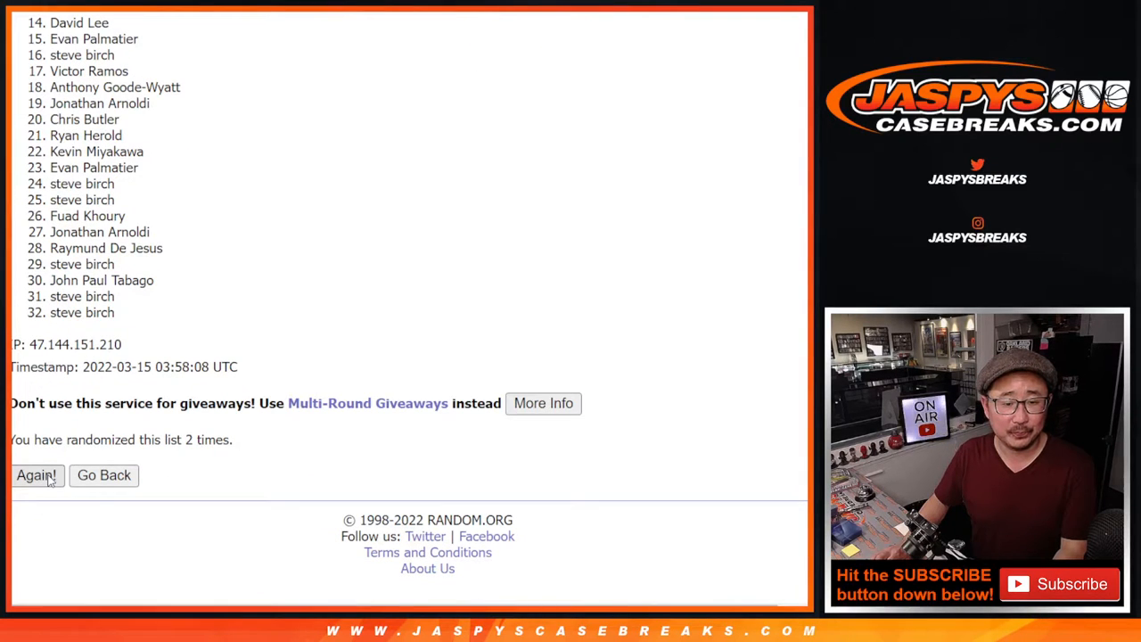
pyautogui.click(37, 474)
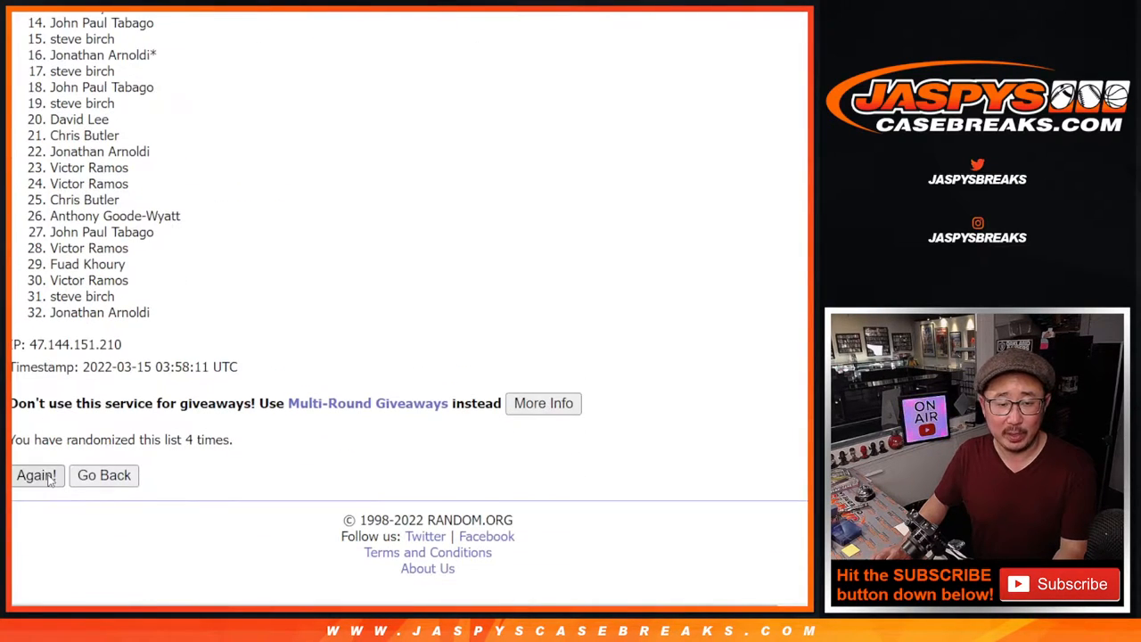
pyautogui.click(36, 474)
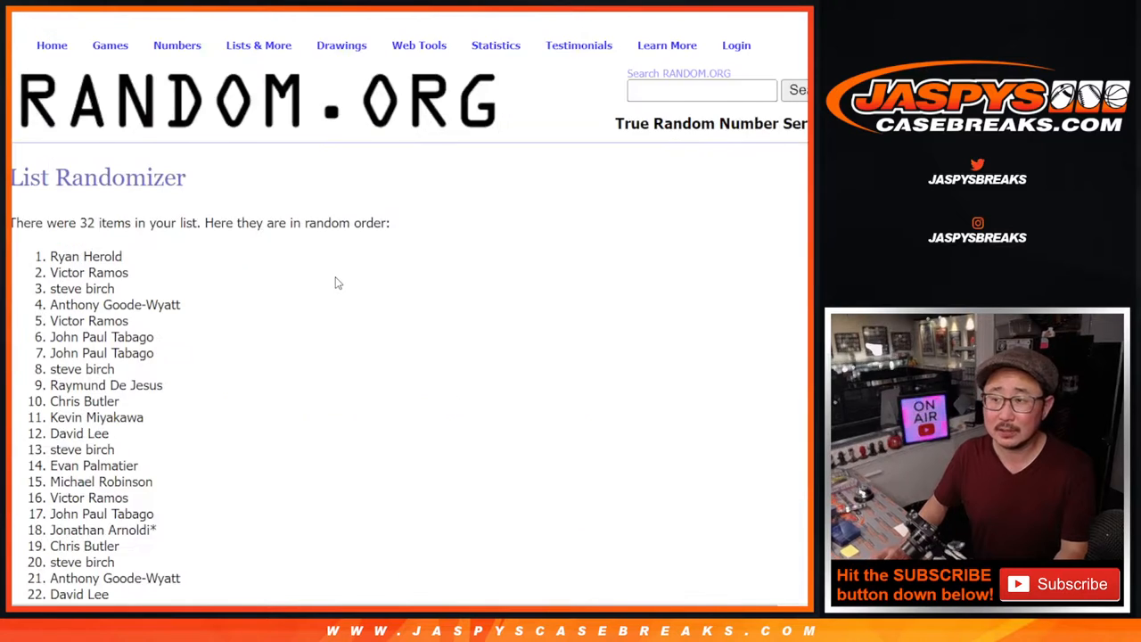
# Shuffle the list of 32 NFL teams several more times and display the result.
pyautogui.scroll(-3)
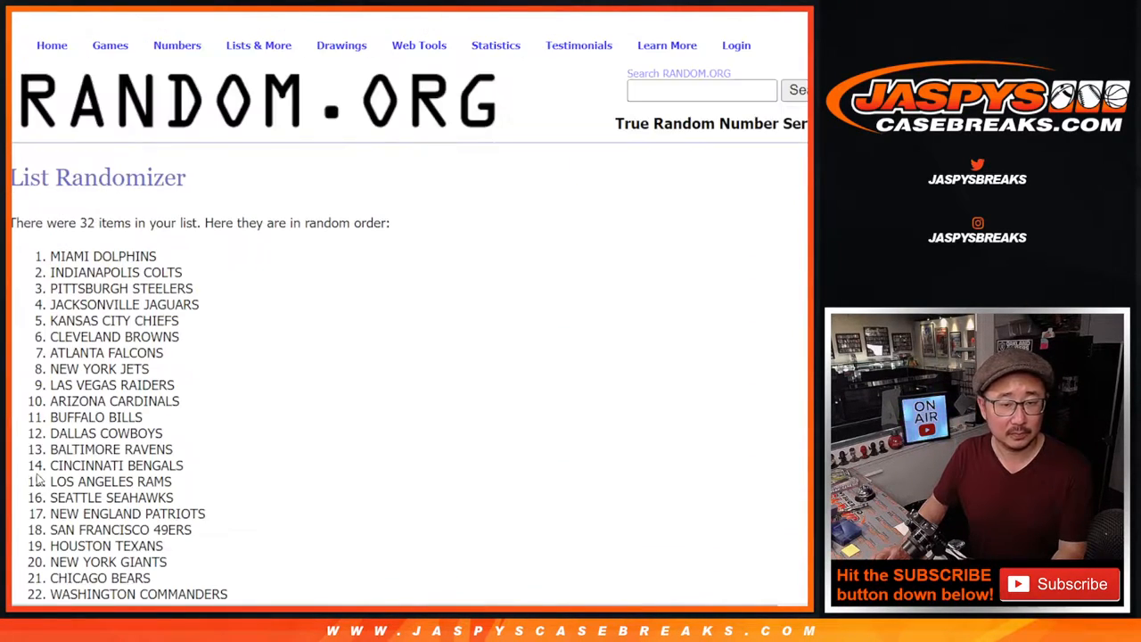
pyautogui.click(37, 476)
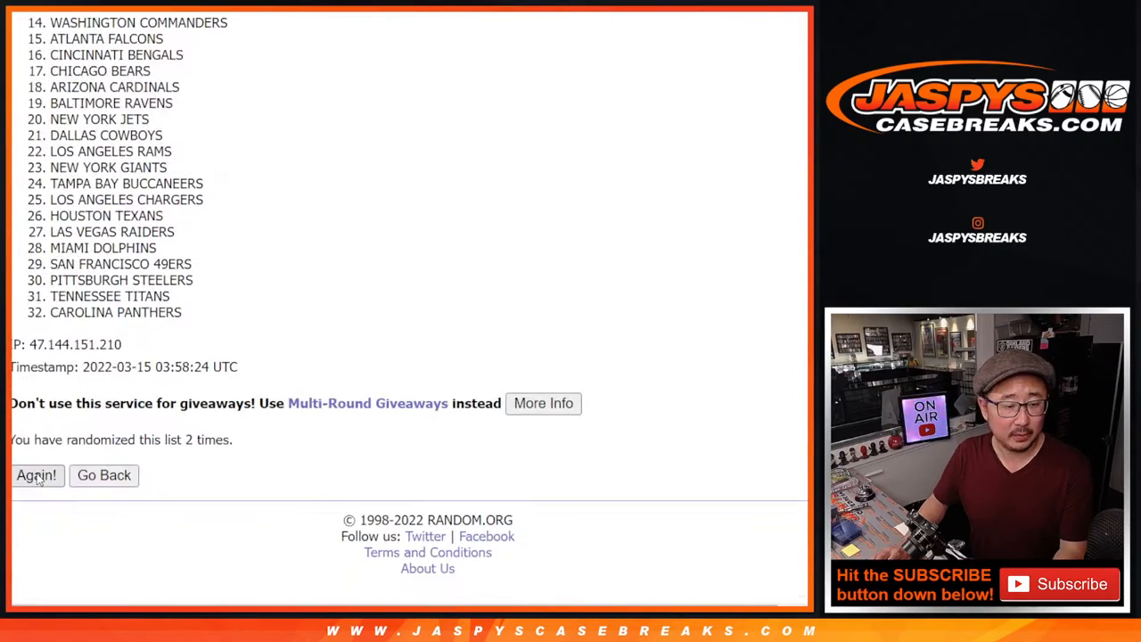
pyautogui.click(37, 475)
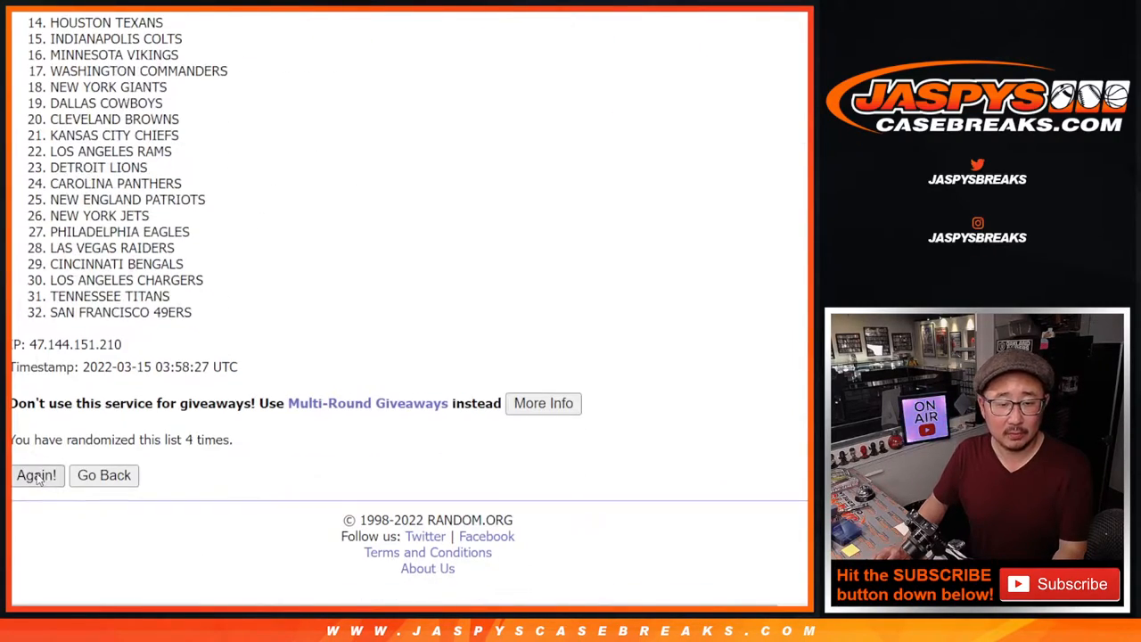
pyautogui.click(36, 476)
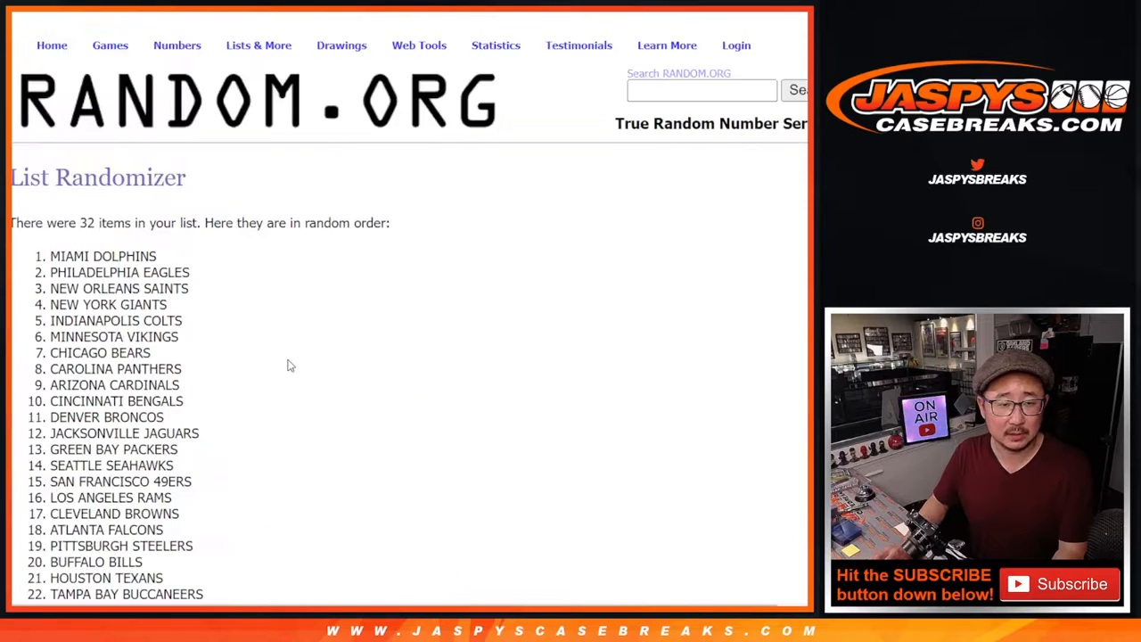
pyautogui.scroll(-3)
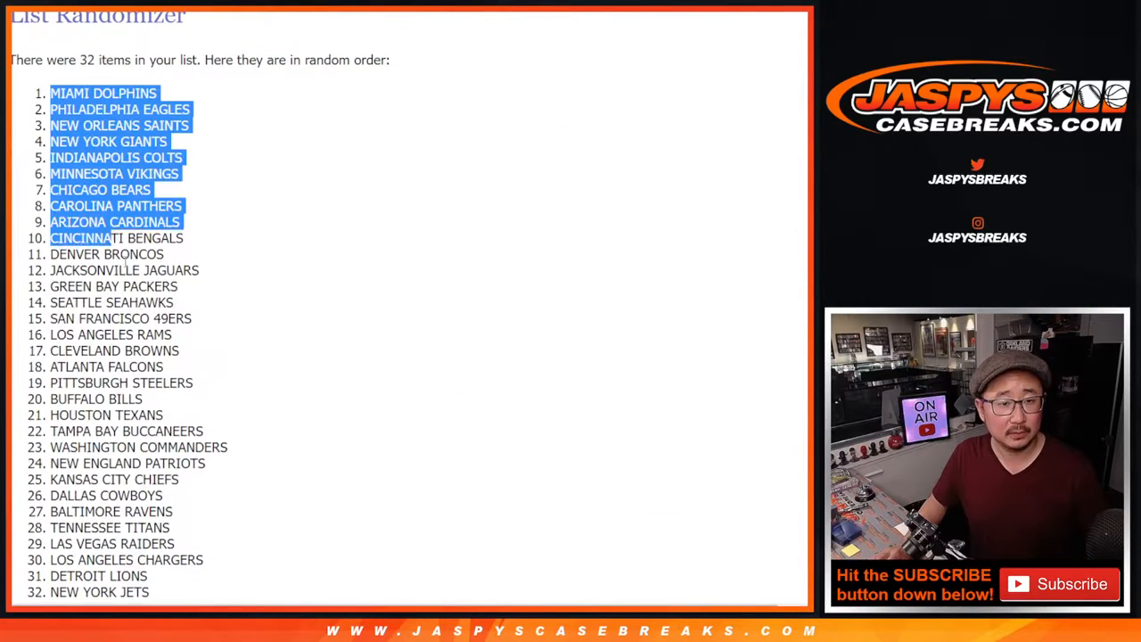
# Set the name–team pairings to Questrial 12 and sort the rows A→Z by column B.
pyautogui.scroll(-3)
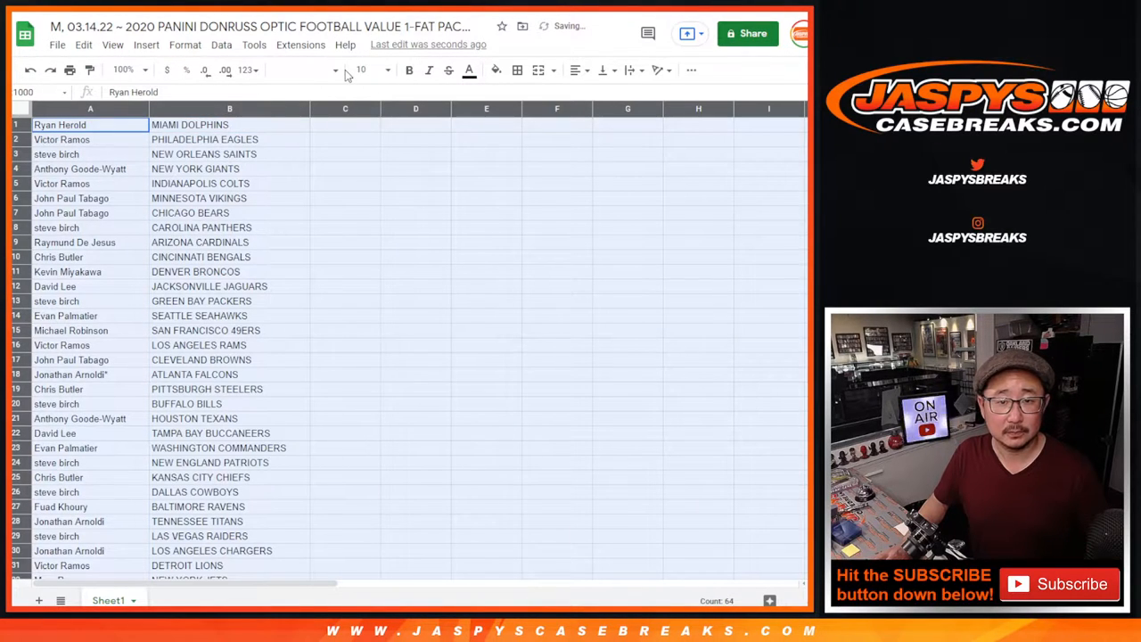
pyautogui.click(303, 69)
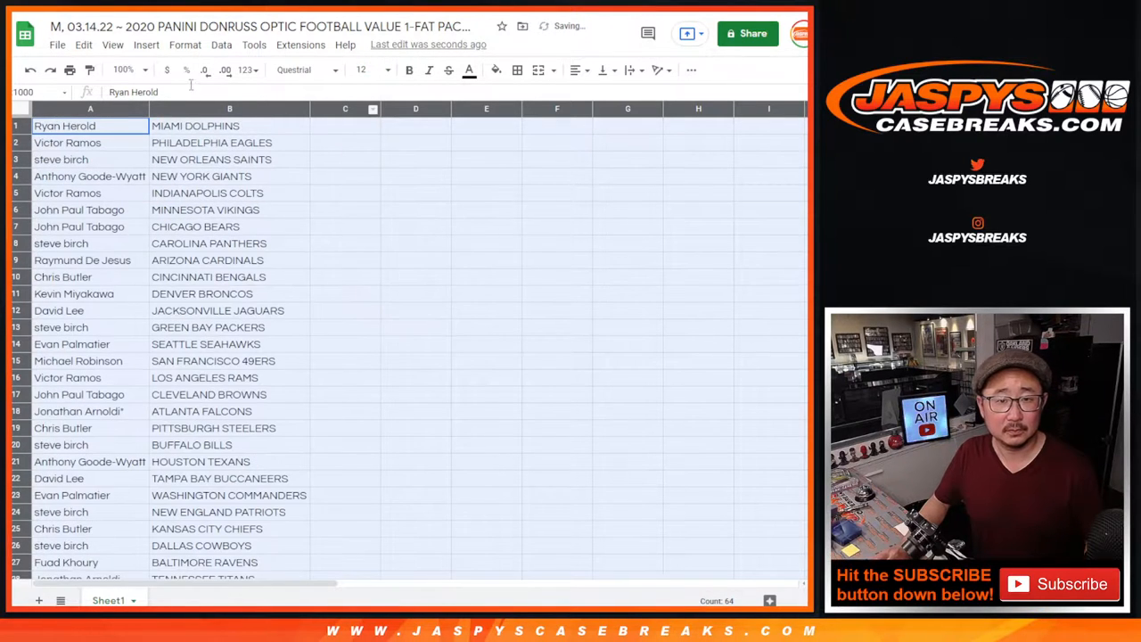
pyautogui.click(122, 70)
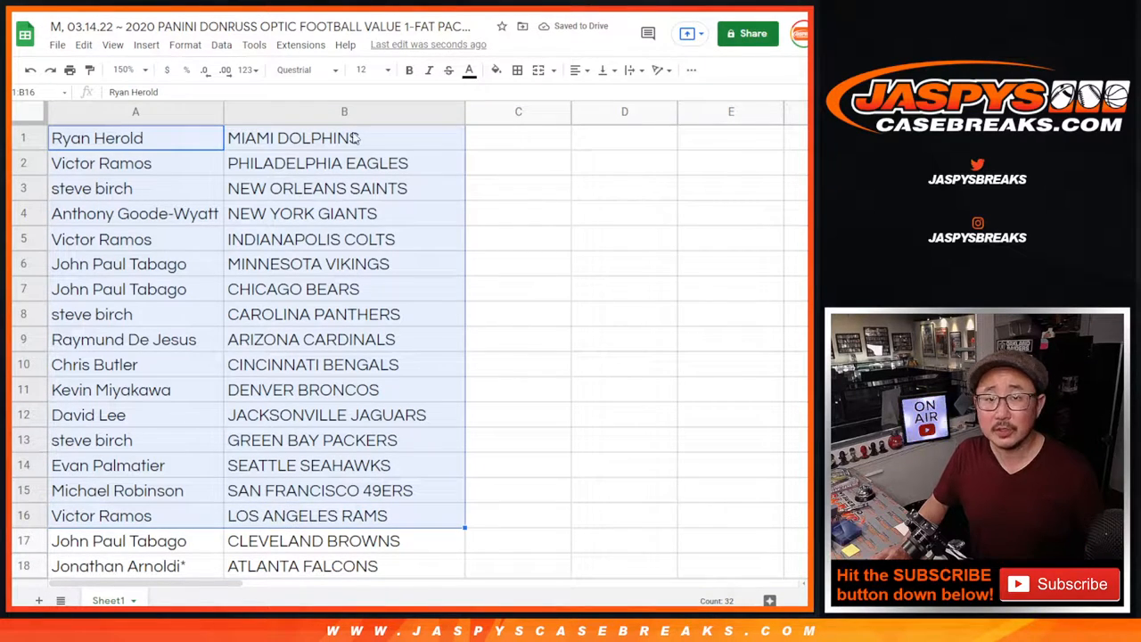
pyautogui.scroll(-3)
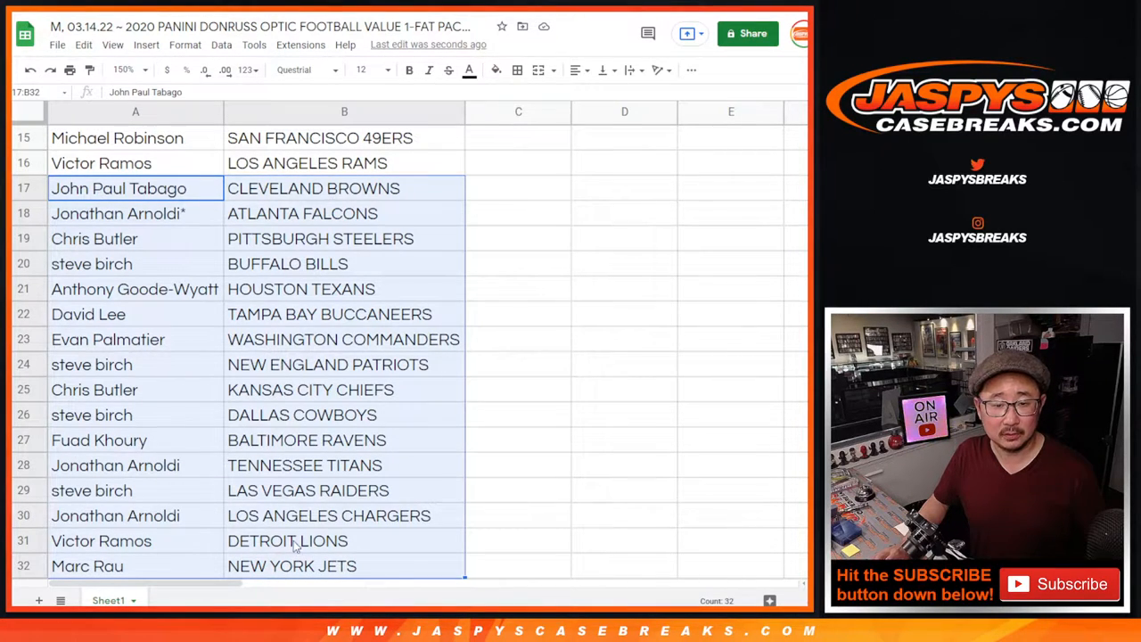
pyautogui.click(122, 69)
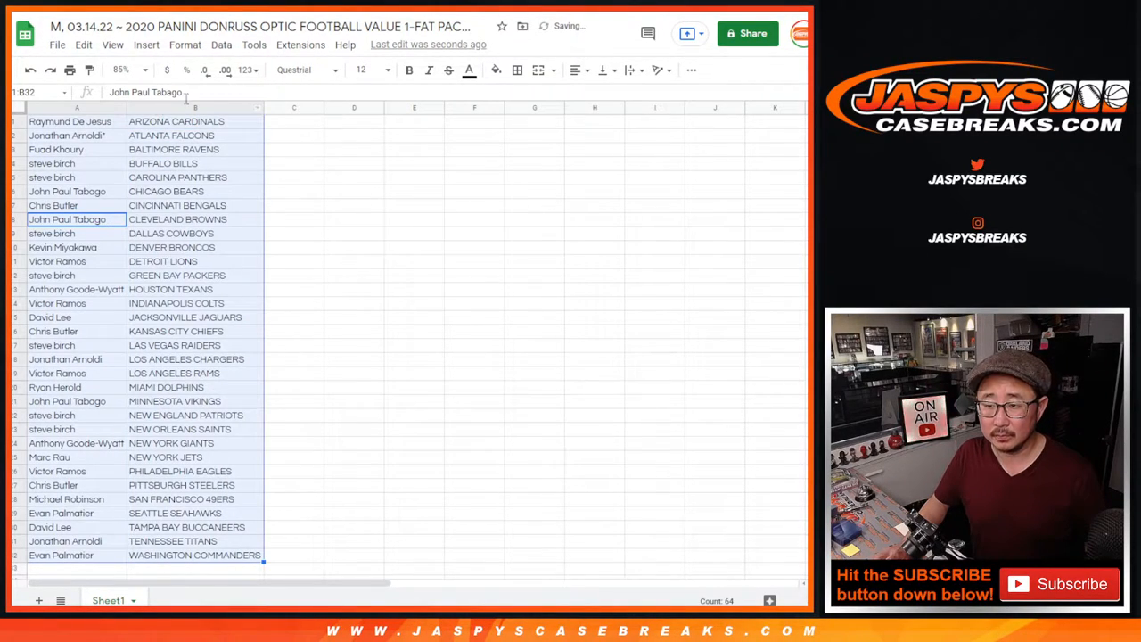
# Print the team pairing sheet as a single portrait page.
pyautogui.click(517, 70)
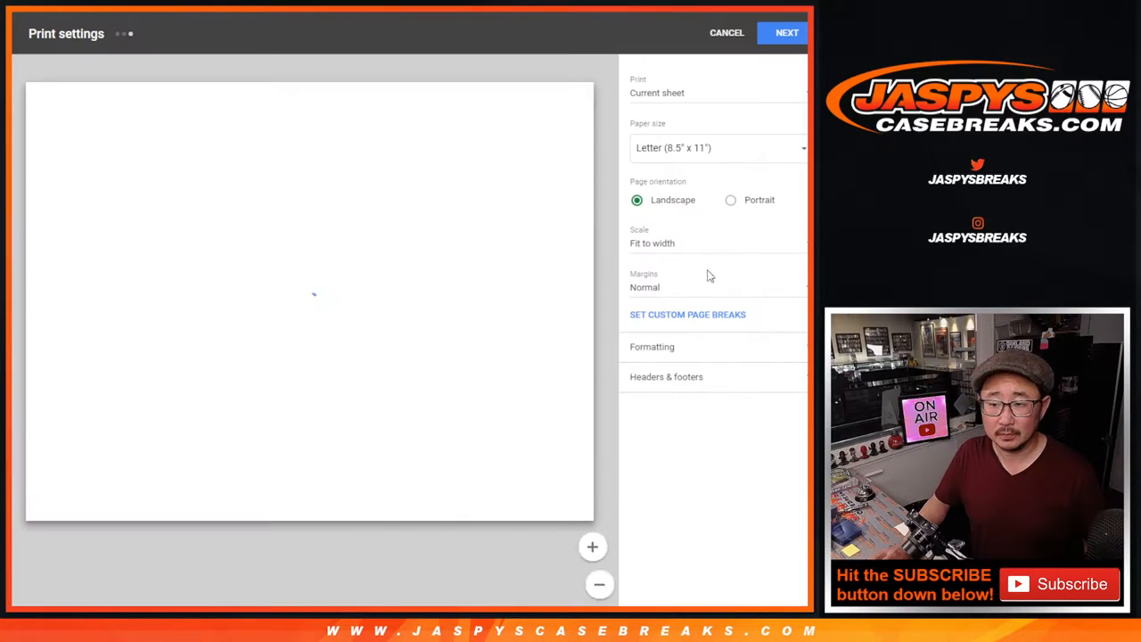
pyautogui.click(731, 199)
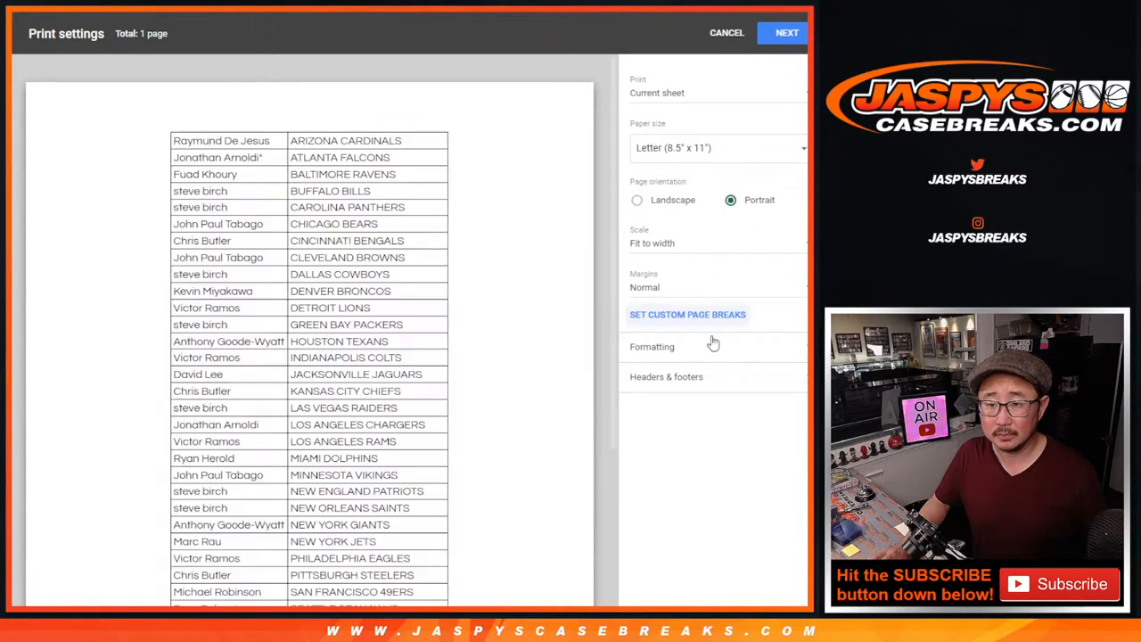
pyautogui.click(667, 376)
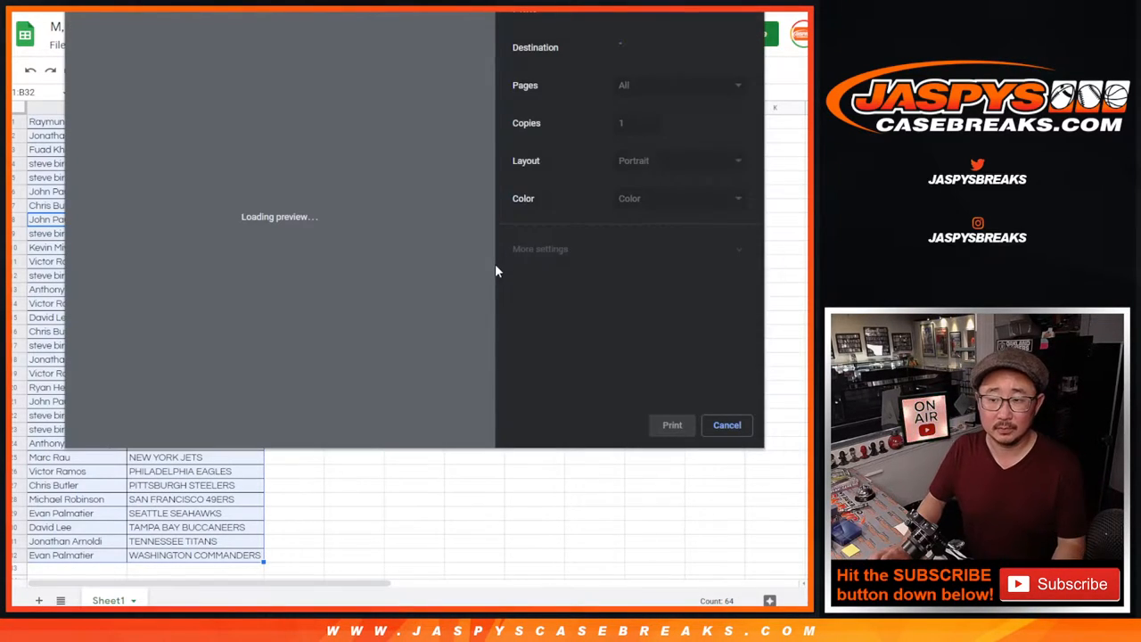
pyautogui.click(727, 425)
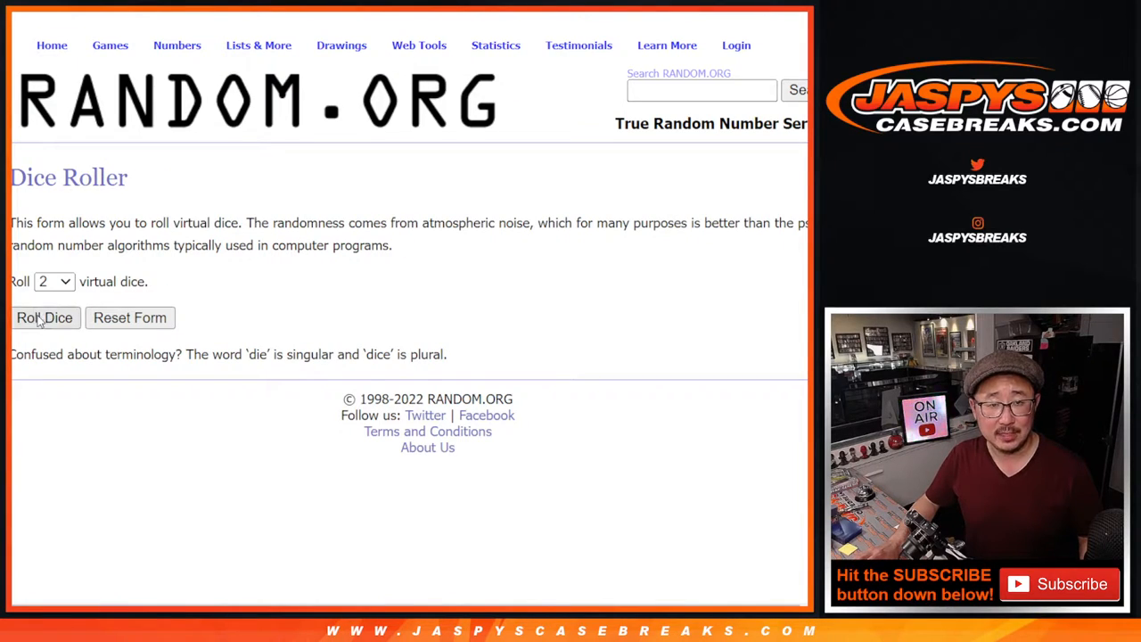
# Roll the dice, then randomize the team-sorted 32 names eight times for giveaway order.
pyautogui.click(45, 317)
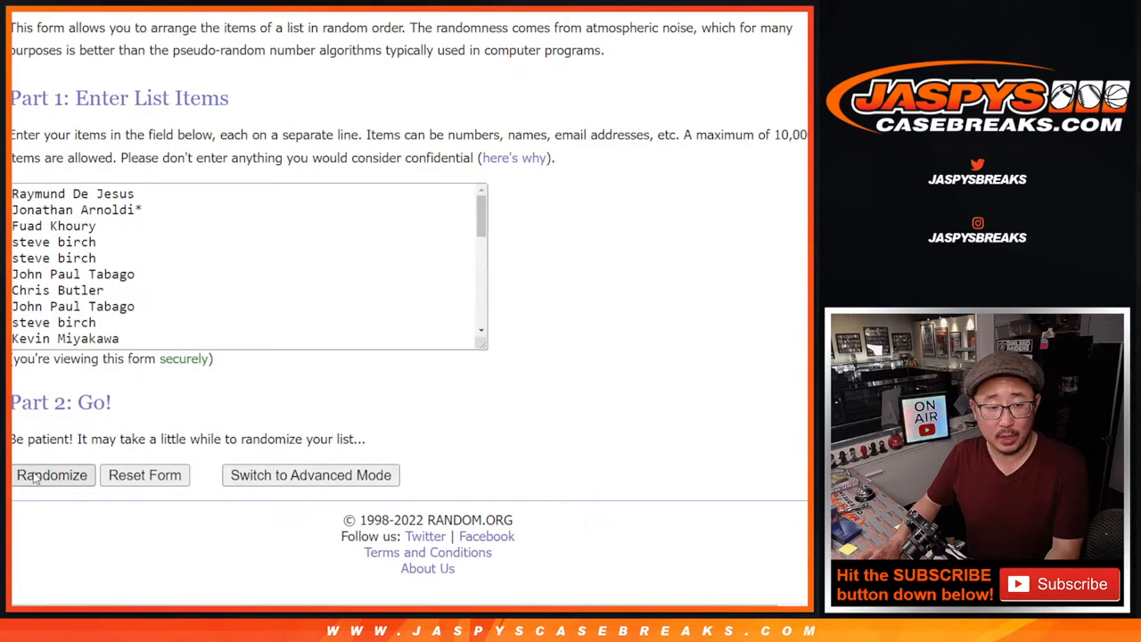
pyautogui.click(52, 474)
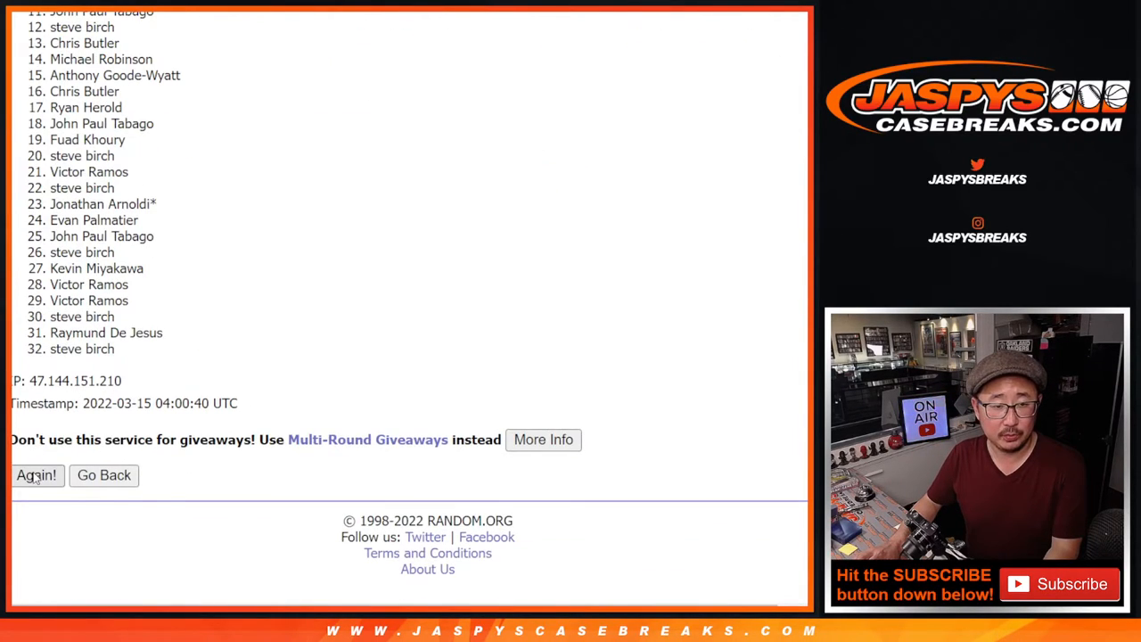
pyautogui.click(37, 475)
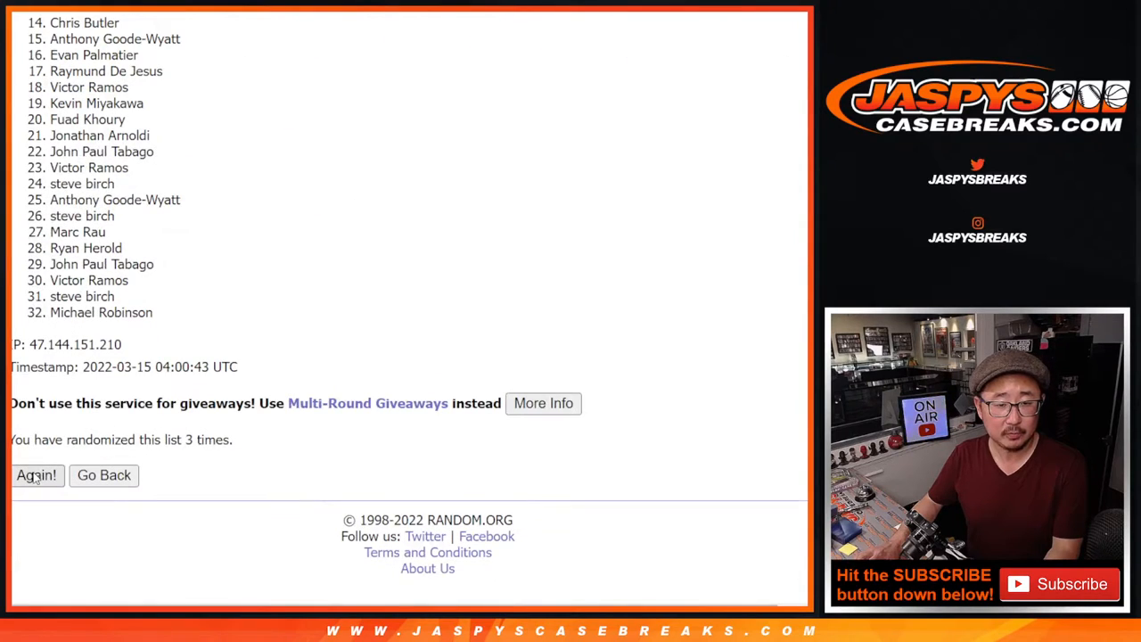
pyautogui.click(37, 475)
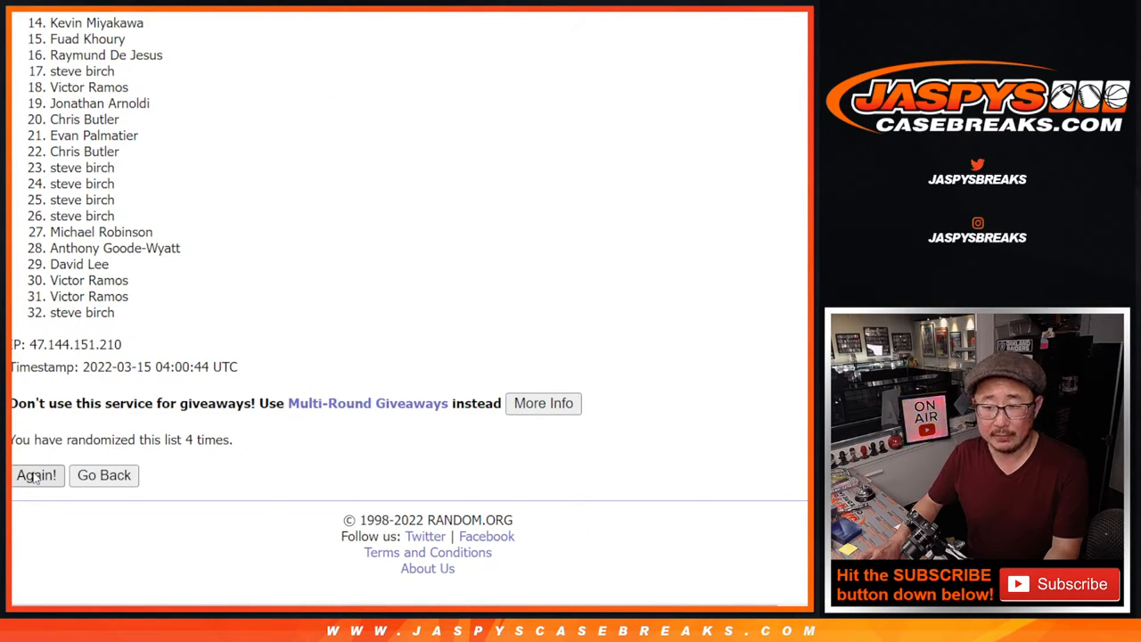
pyautogui.click(37, 474)
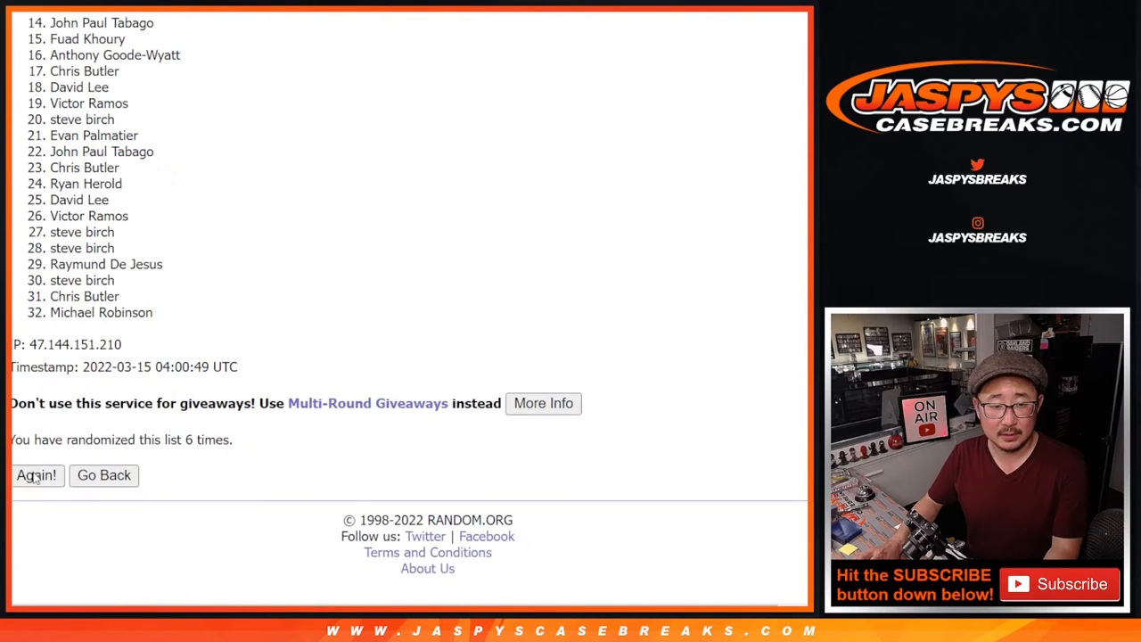
pyautogui.click(36, 475)
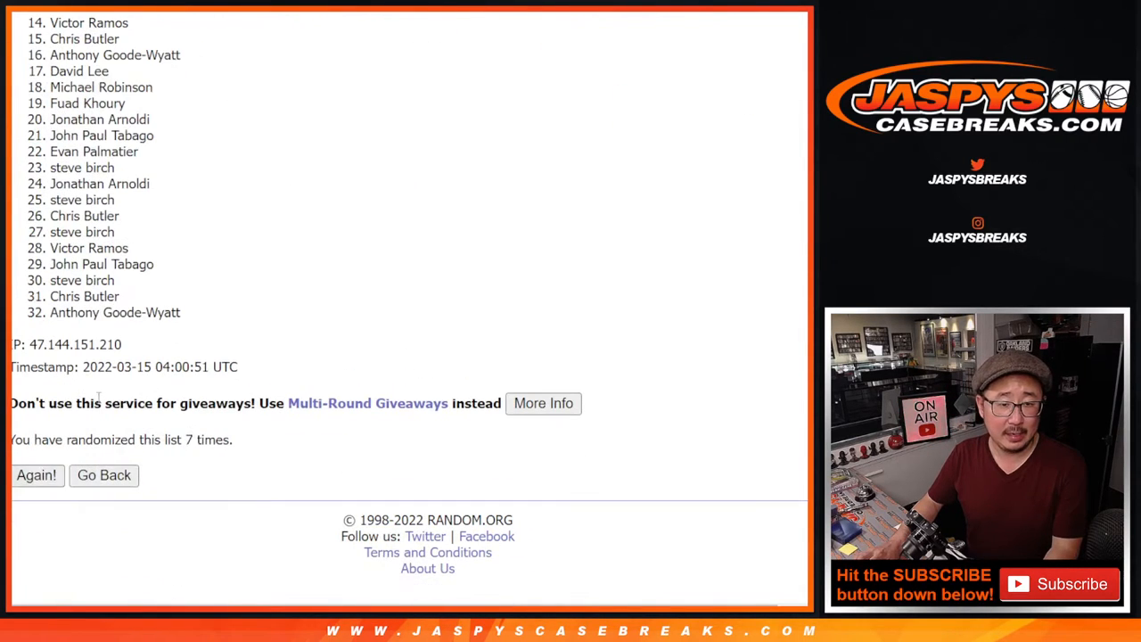
pyautogui.click(36, 474)
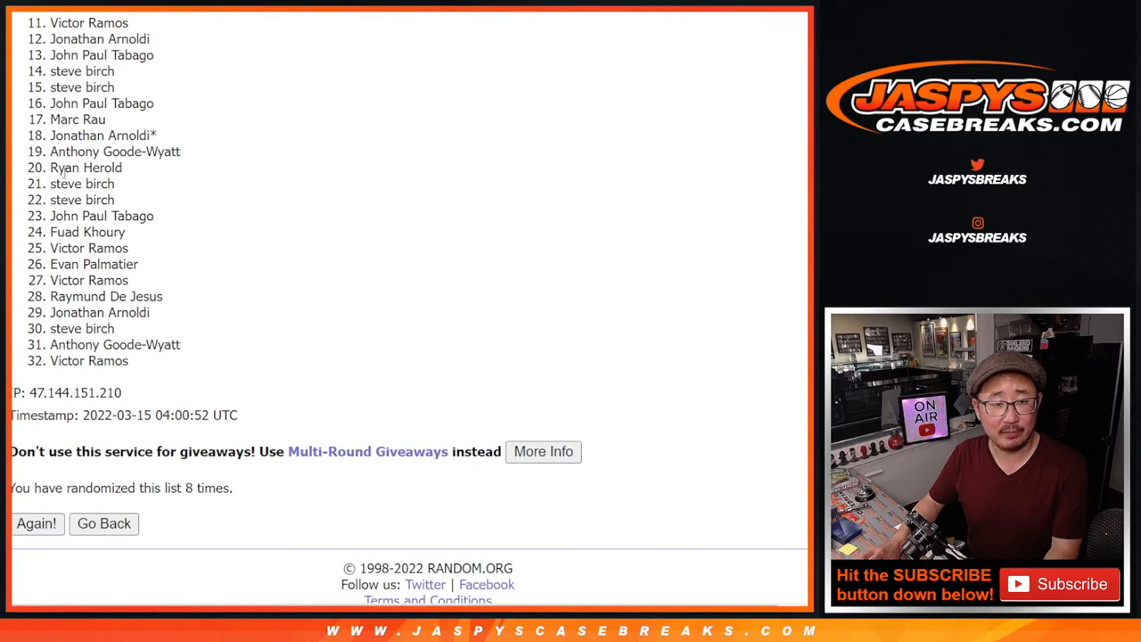
pyautogui.moveTo(713, 300)
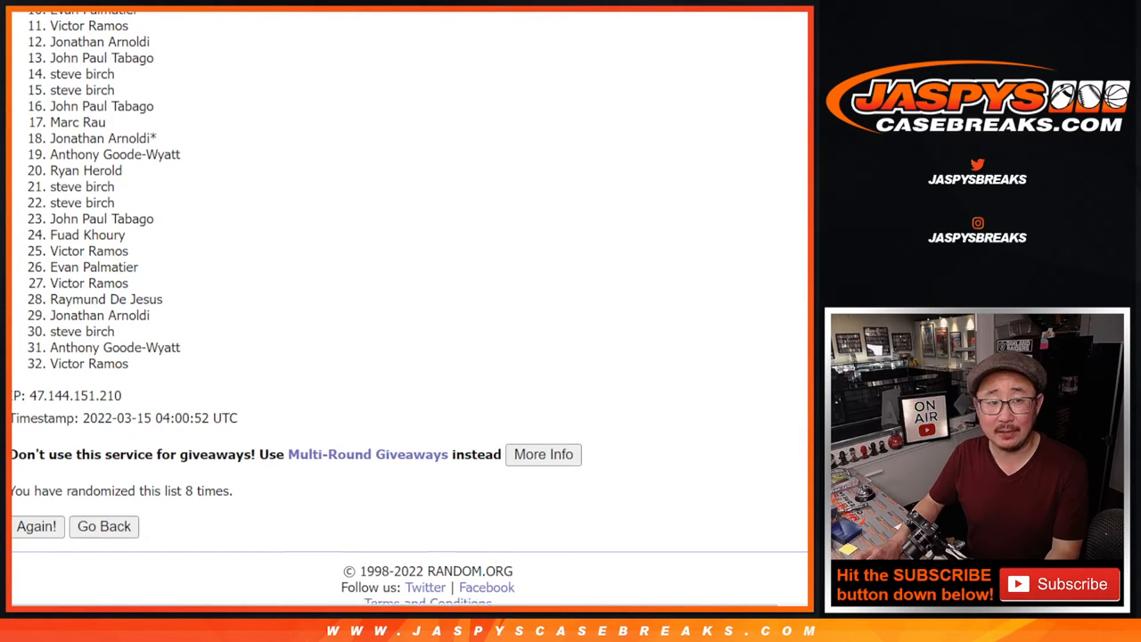
pyautogui.scroll(-3)
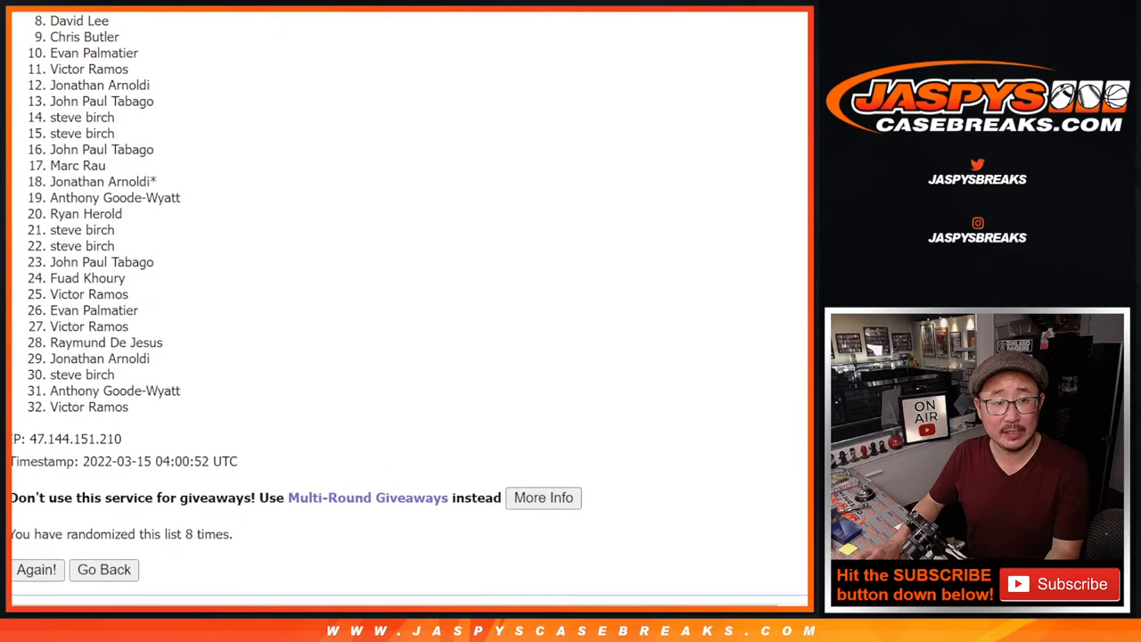